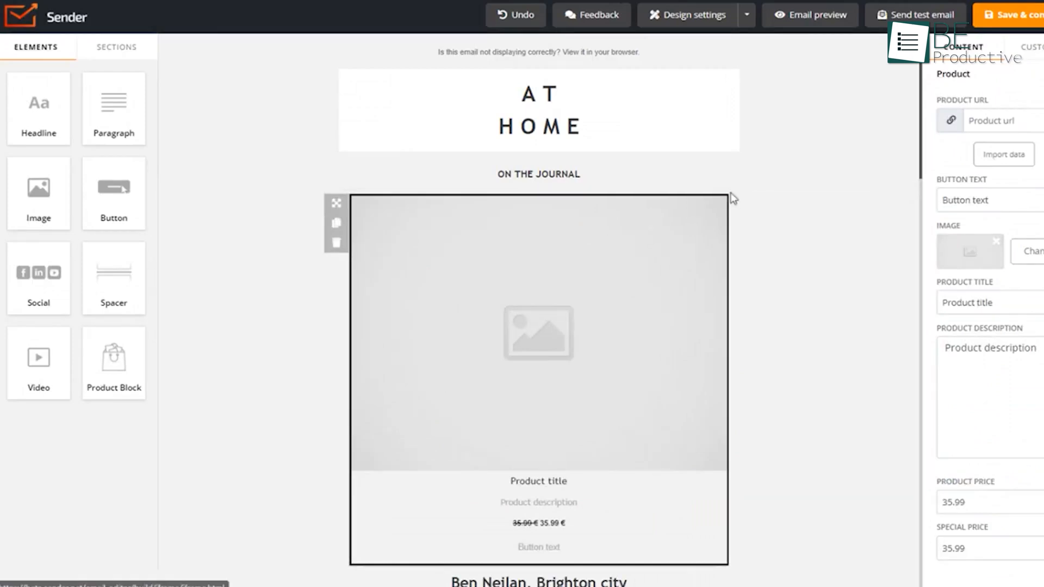
# Step: Import the drink dispenser's photo, title and description into the email's product block
pyautogui.click(1003, 154)
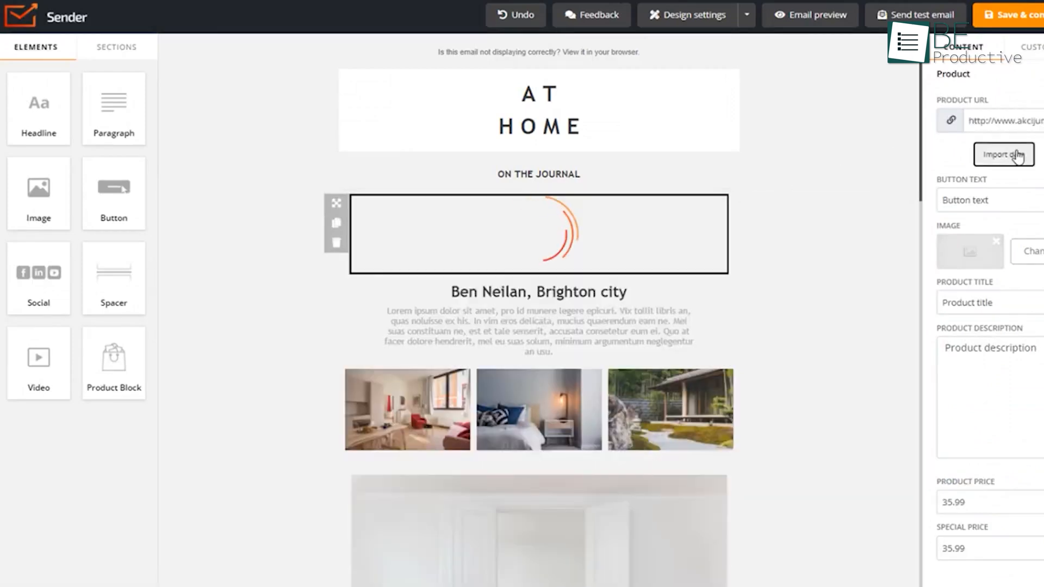
pyautogui.click(1003, 155)
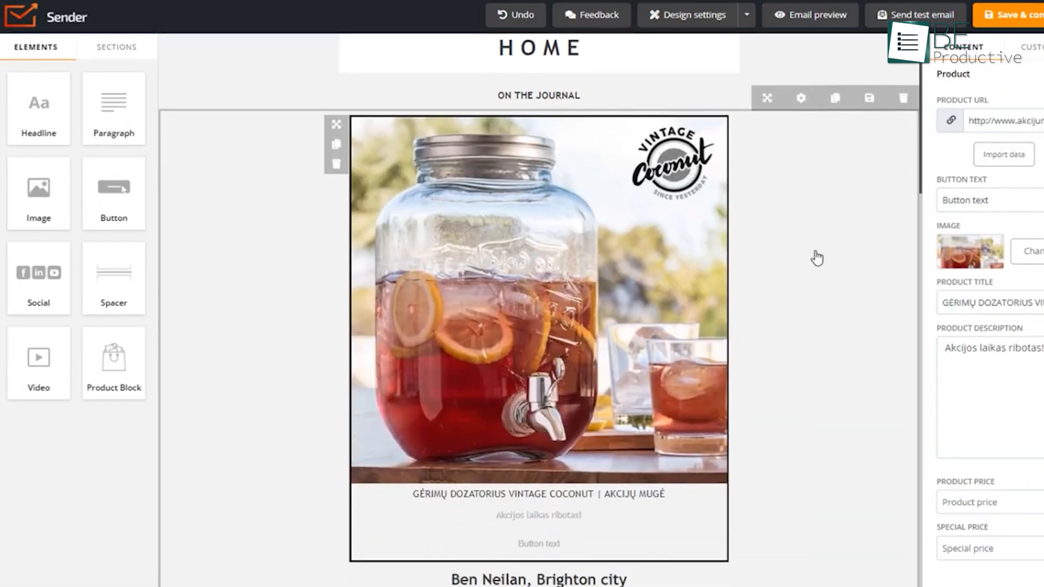
pyautogui.scroll(-3)
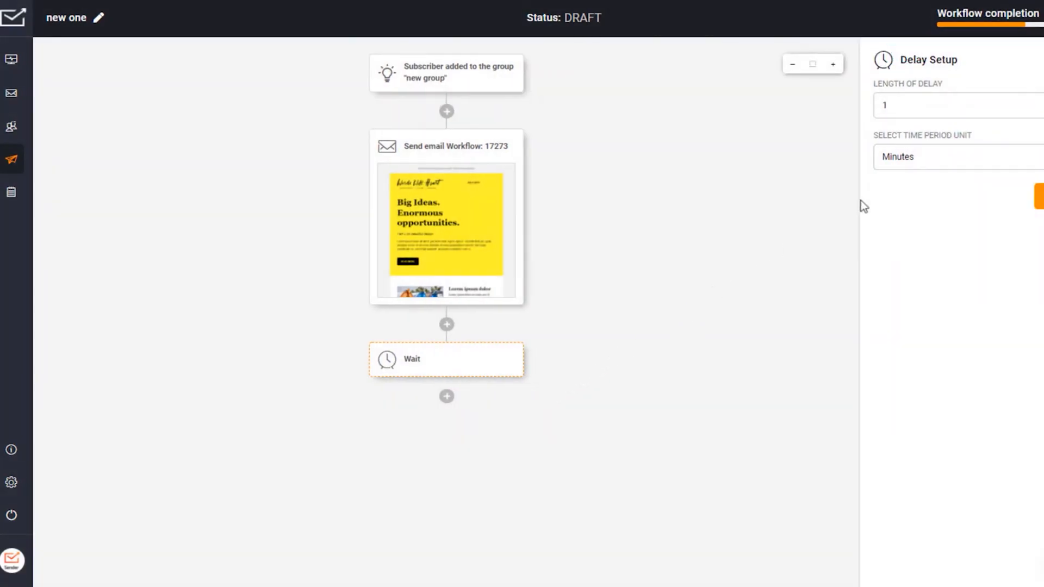
# Step: Change the wait step's delay unit from minutes to hours, keeping length 1, and save
pyautogui.click(959, 157)
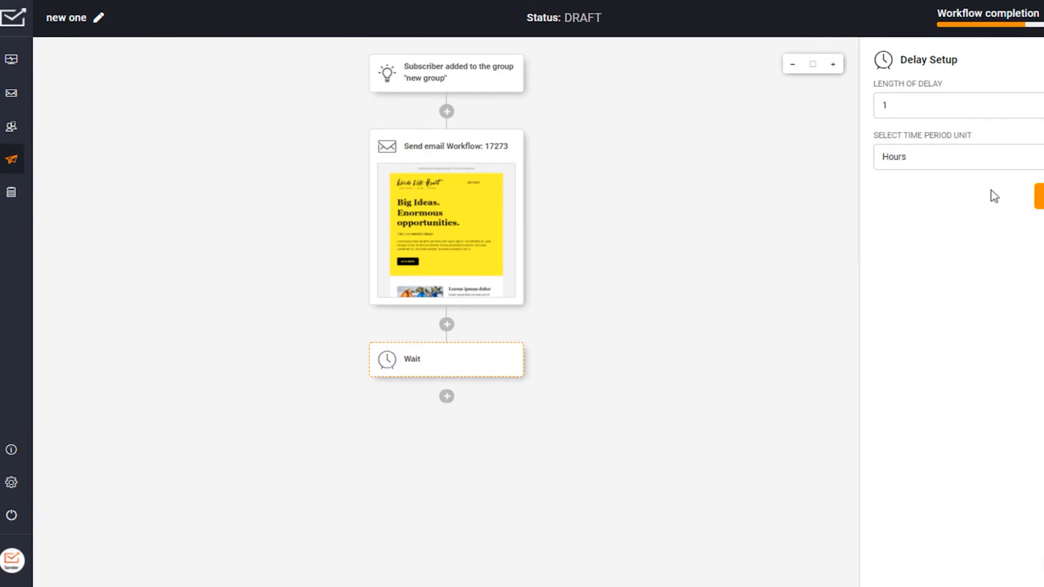
pyautogui.click(446, 396)
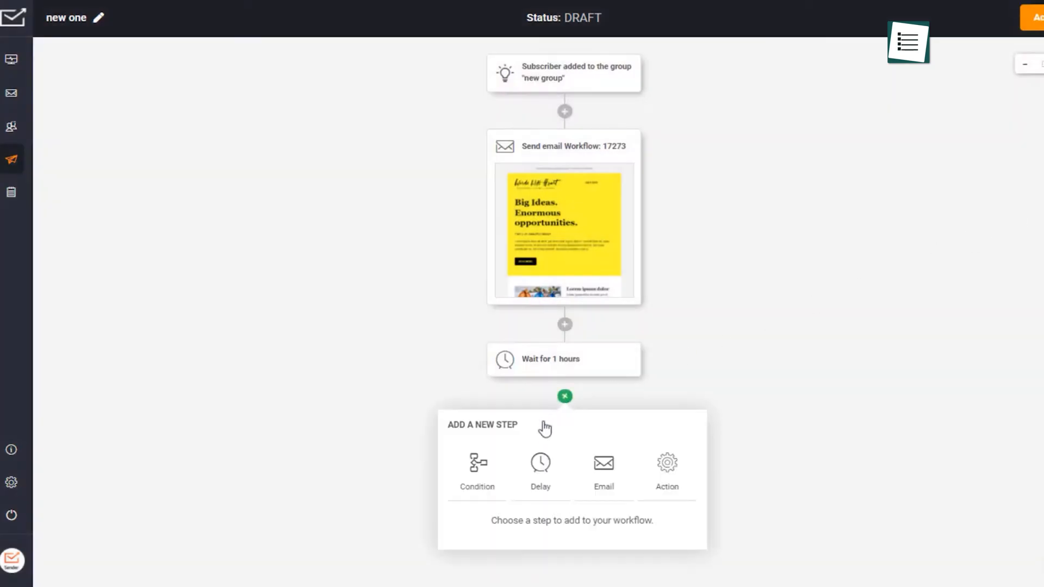
pyautogui.click(477, 463)
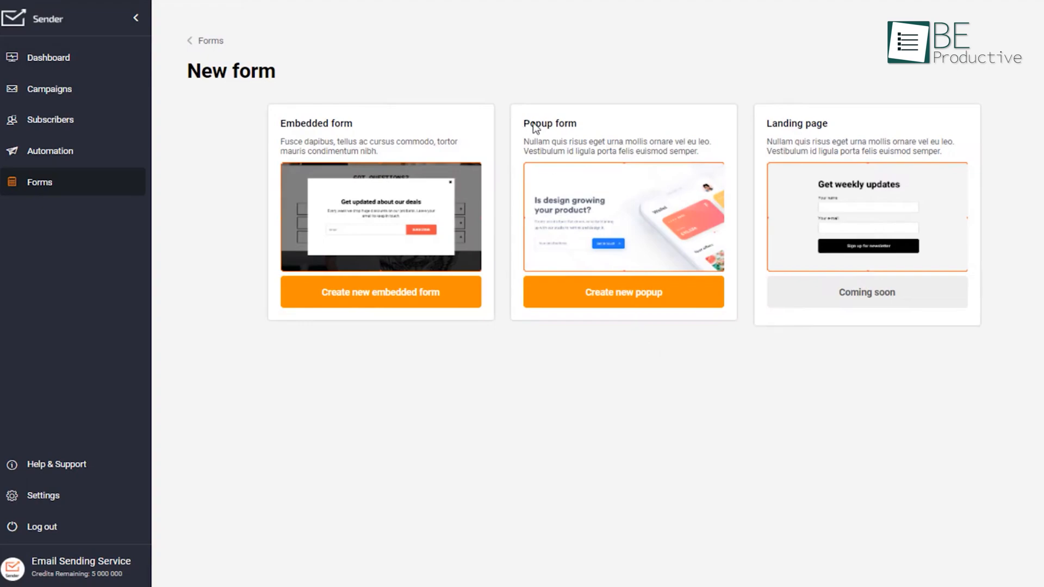
# Step: Preview the pop-up layout examples, close the preview, and start a new popup form
pyautogui.click(622, 291)
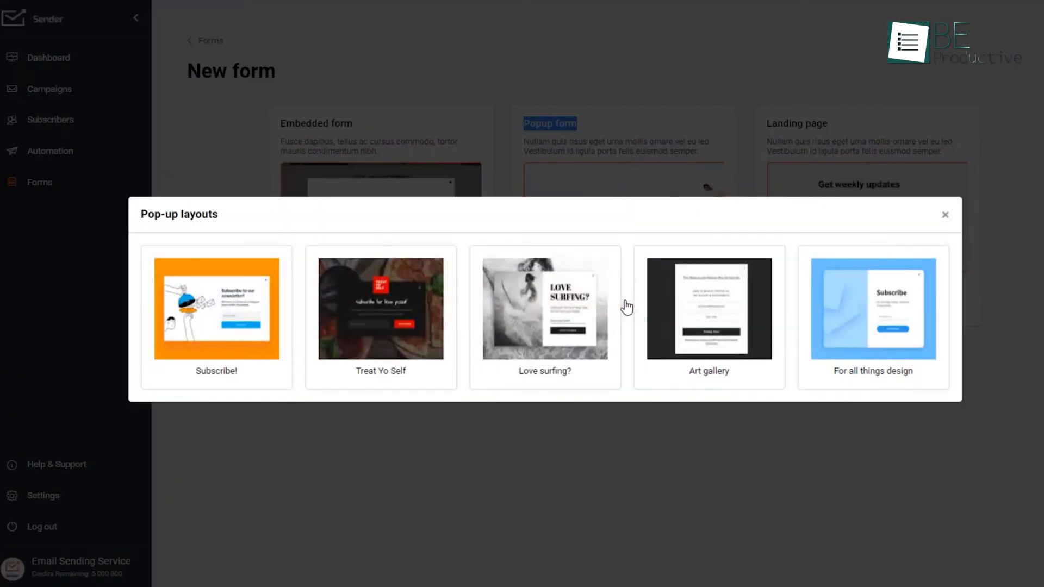
pyautogui.click(943, 214)
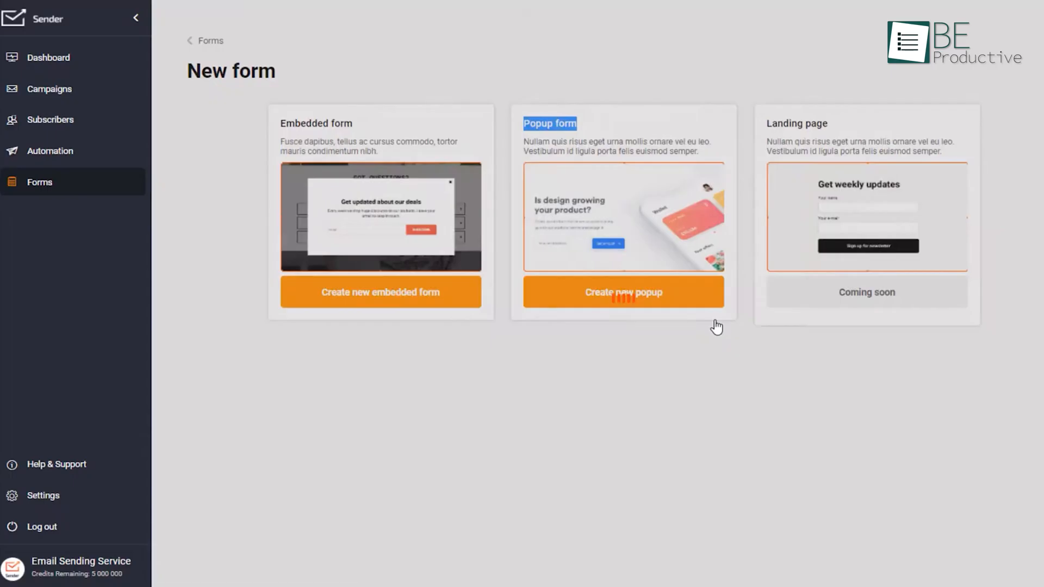
pyautogui.click(622, 292)
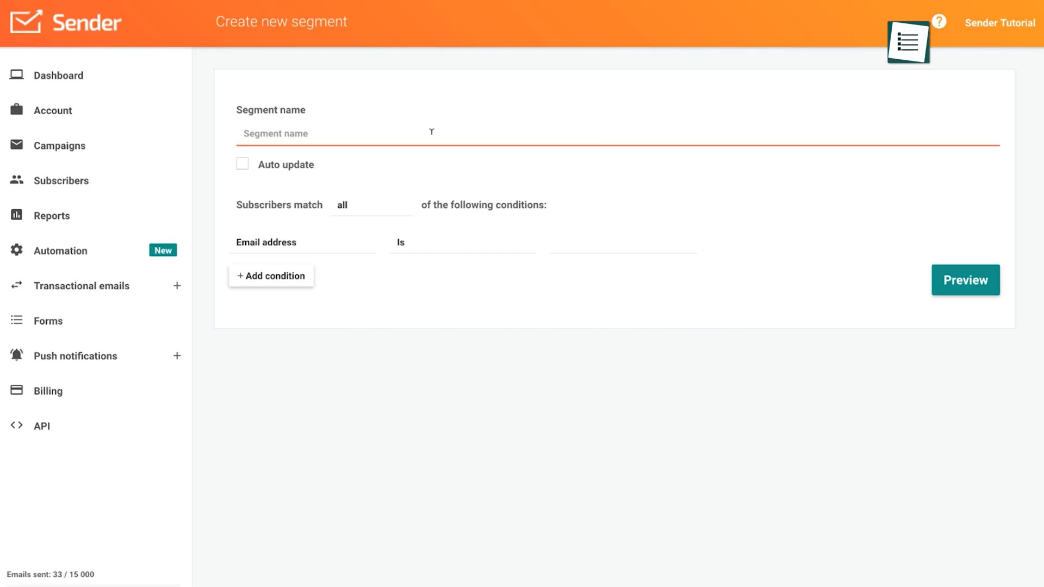
# Step: Name the new segment 'Cosmeti', then view the dashboard and automation workflows list
pyautogui.write('Cosmeti')
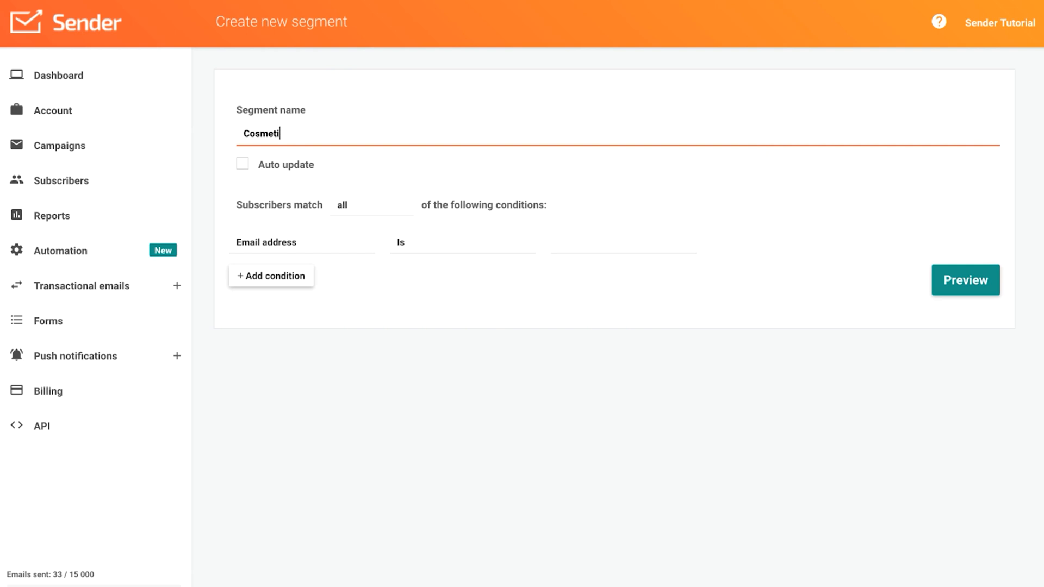
pyautogui.click(60, 75)
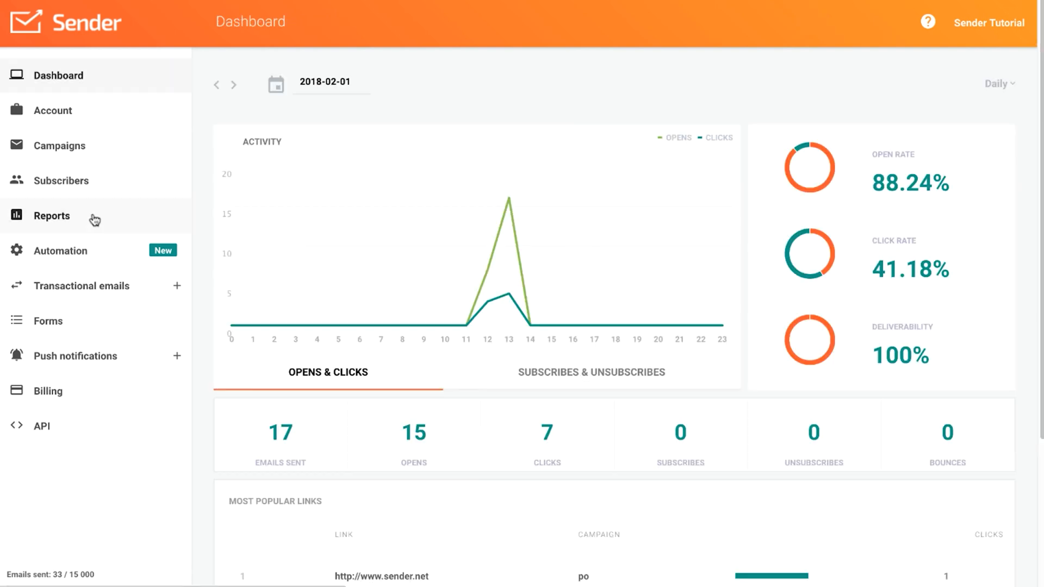
pyautogui.click(62, 250)
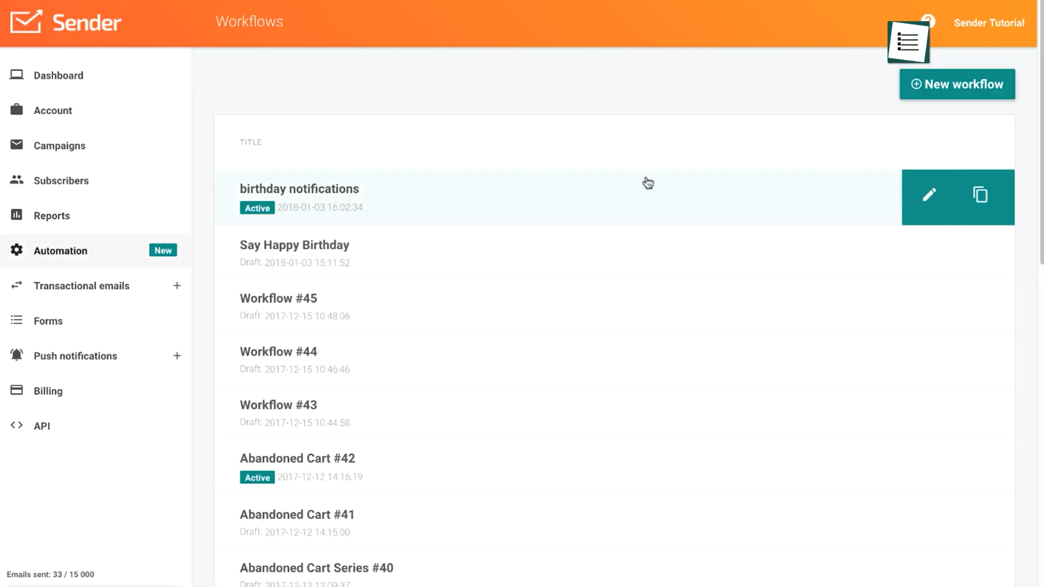
pyautogui.click(957, 84)
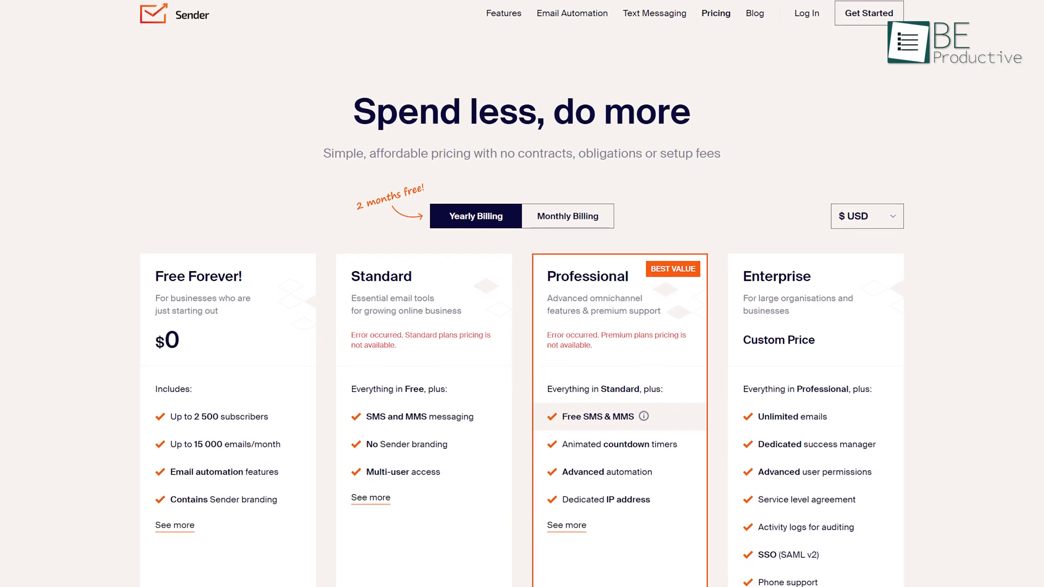
# Step: Scroll down the pricing page through the Free Forever, Standard, Professional and Enterprise plans
pyautogui.scroll(-3)
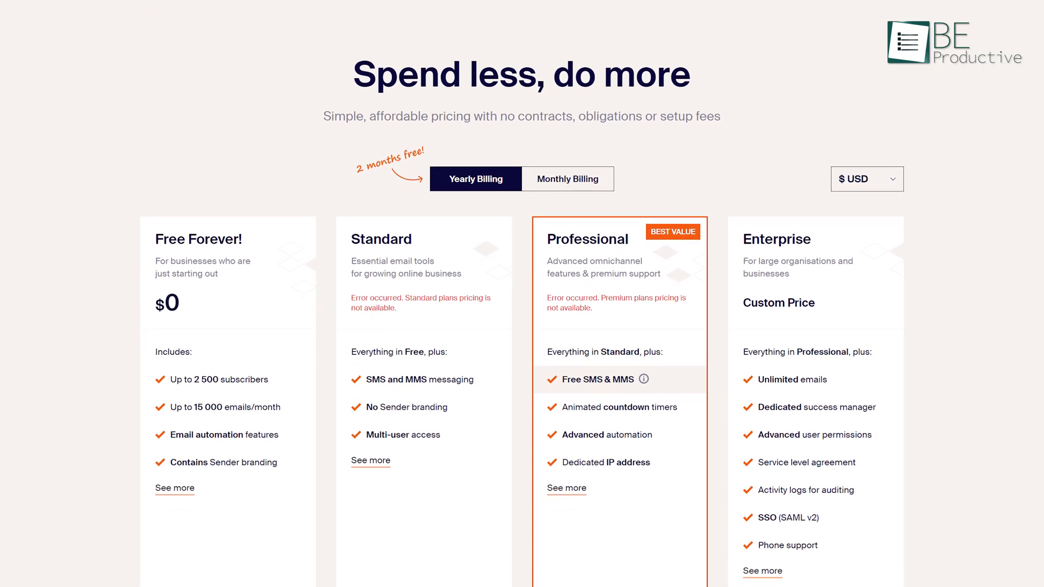
pyautogui.scroll(-3)
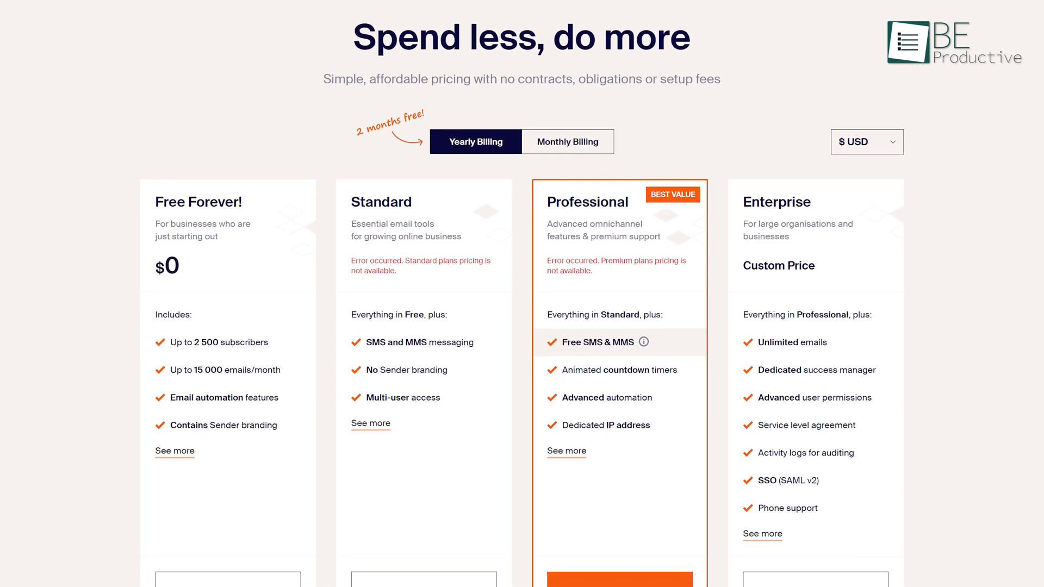
pyautogui.scroll(-3)
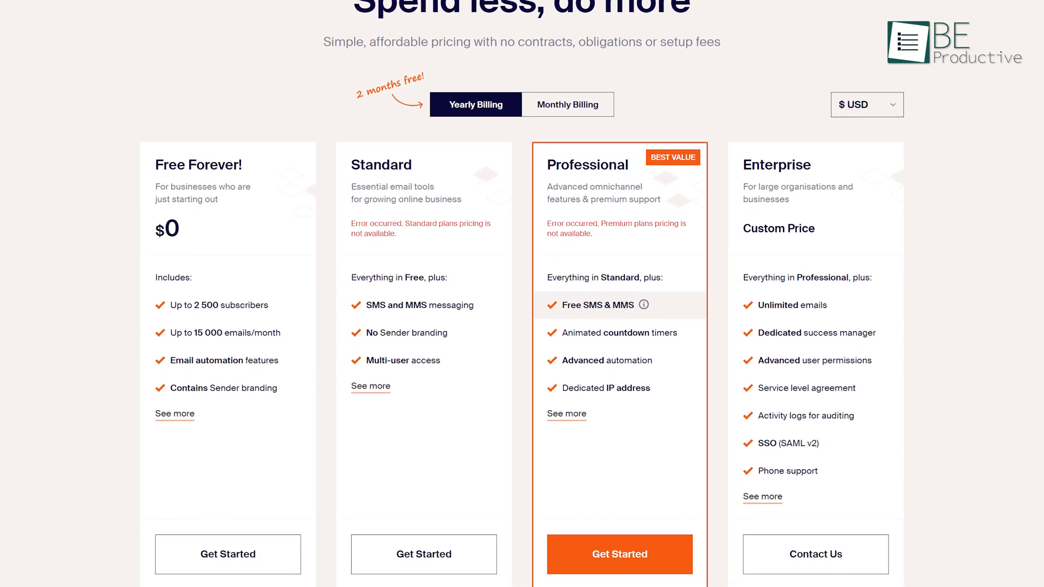